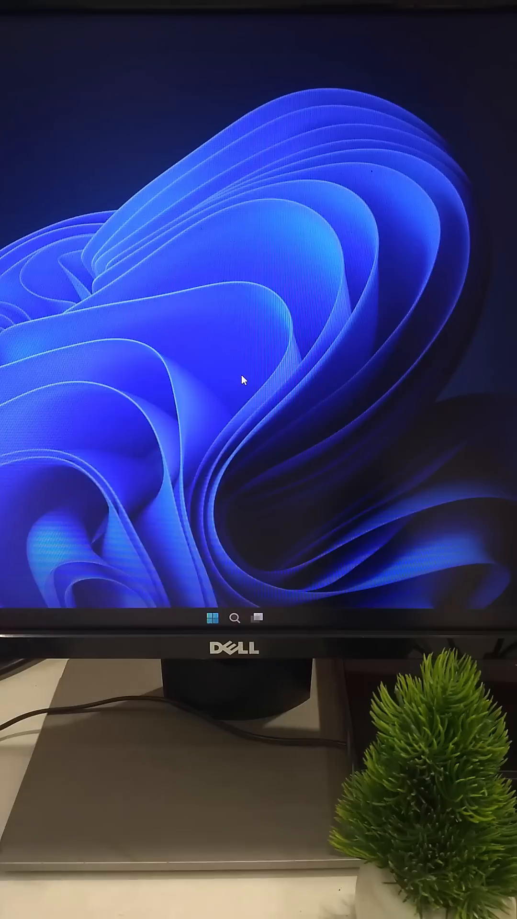
Launch Windows Security by searching 'sec' from the desktop.
text(sec)
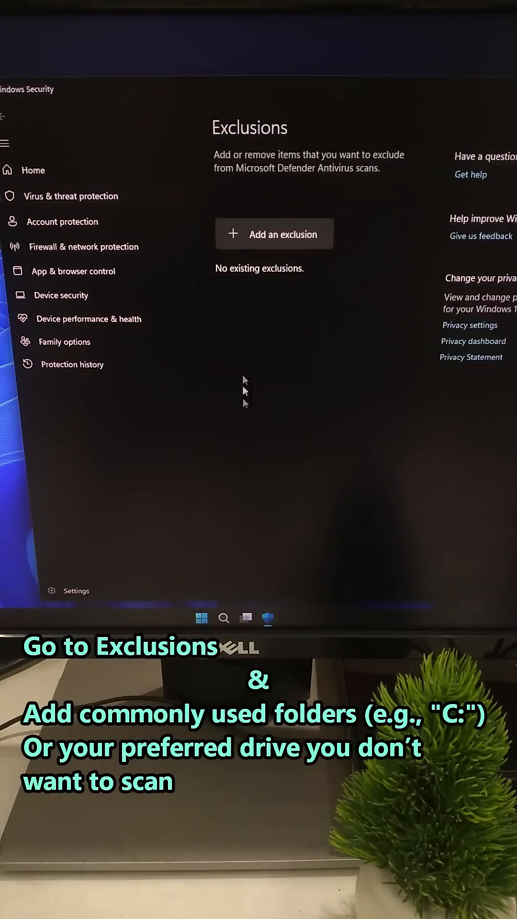
Add a folder exclusion for Local Disk (C:) to Microsoft Defender Antivirus scans.
click(274, 234)
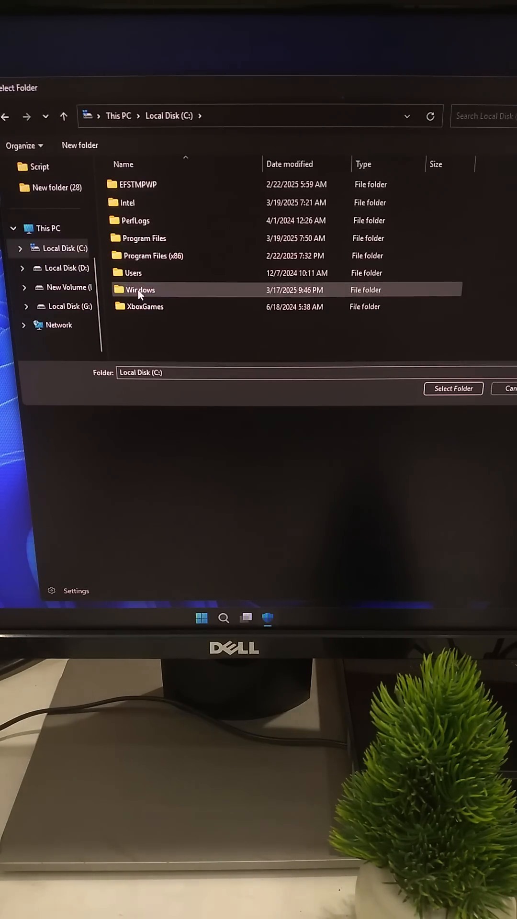
click(454, 389)
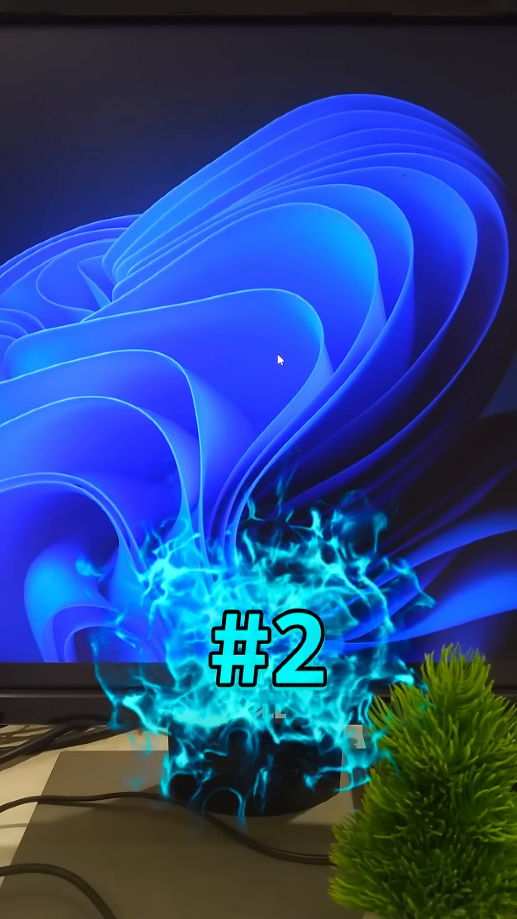
Bring up Task Manager (Ctrl+Shift+Esc) and search its services list for 'telemetry'.
key(ctrl+shift+esc)
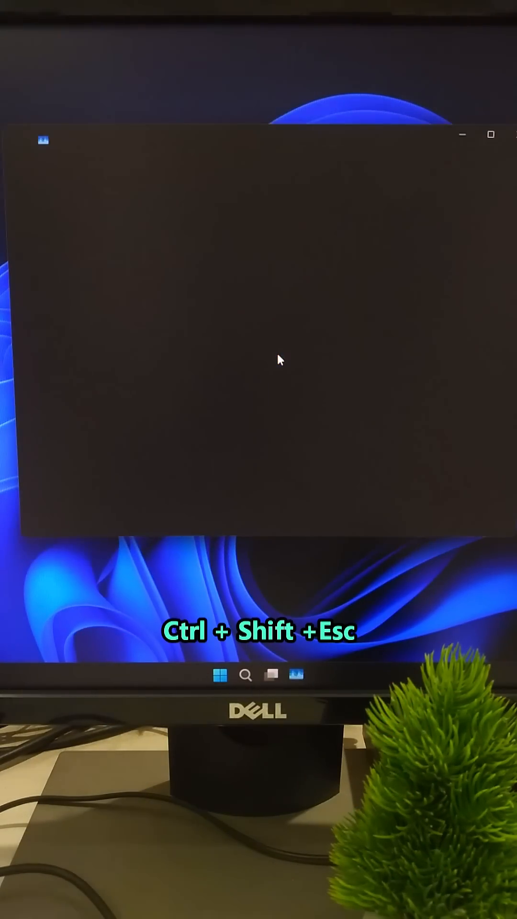
key(ctrl+shift+esc)
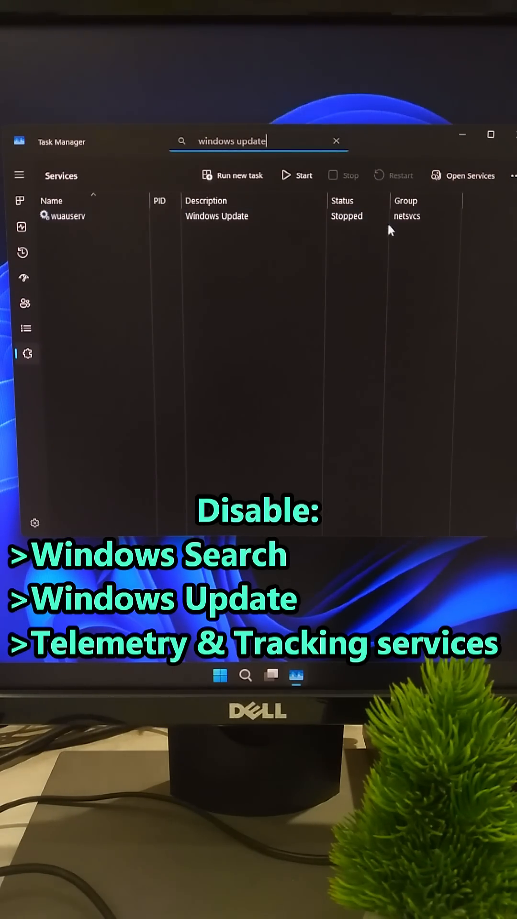
text(telemetry)
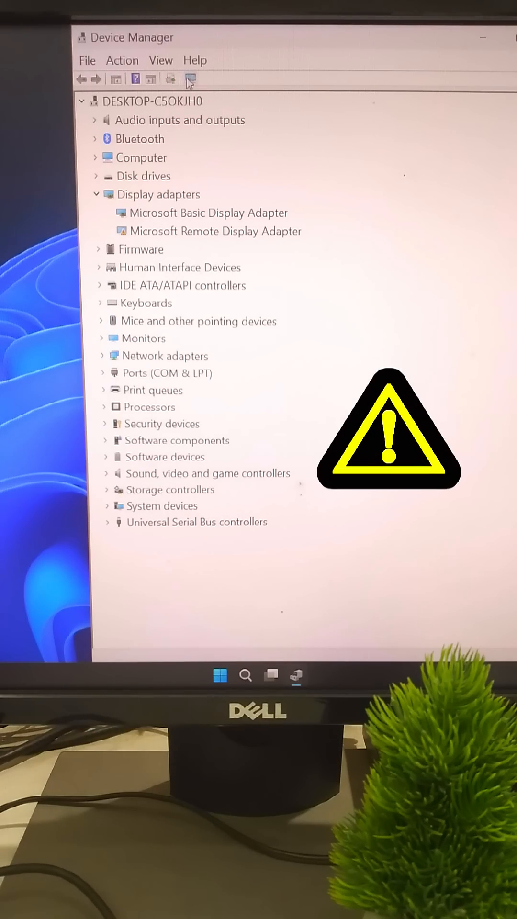
Scan for hardware changes so Display adapters lists only Microsoft Basic Display Adapter.
click(209, 213)
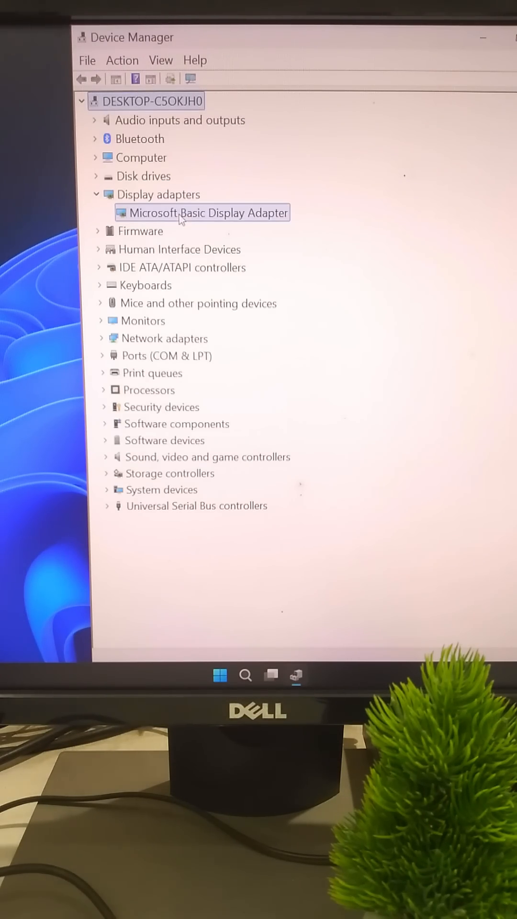